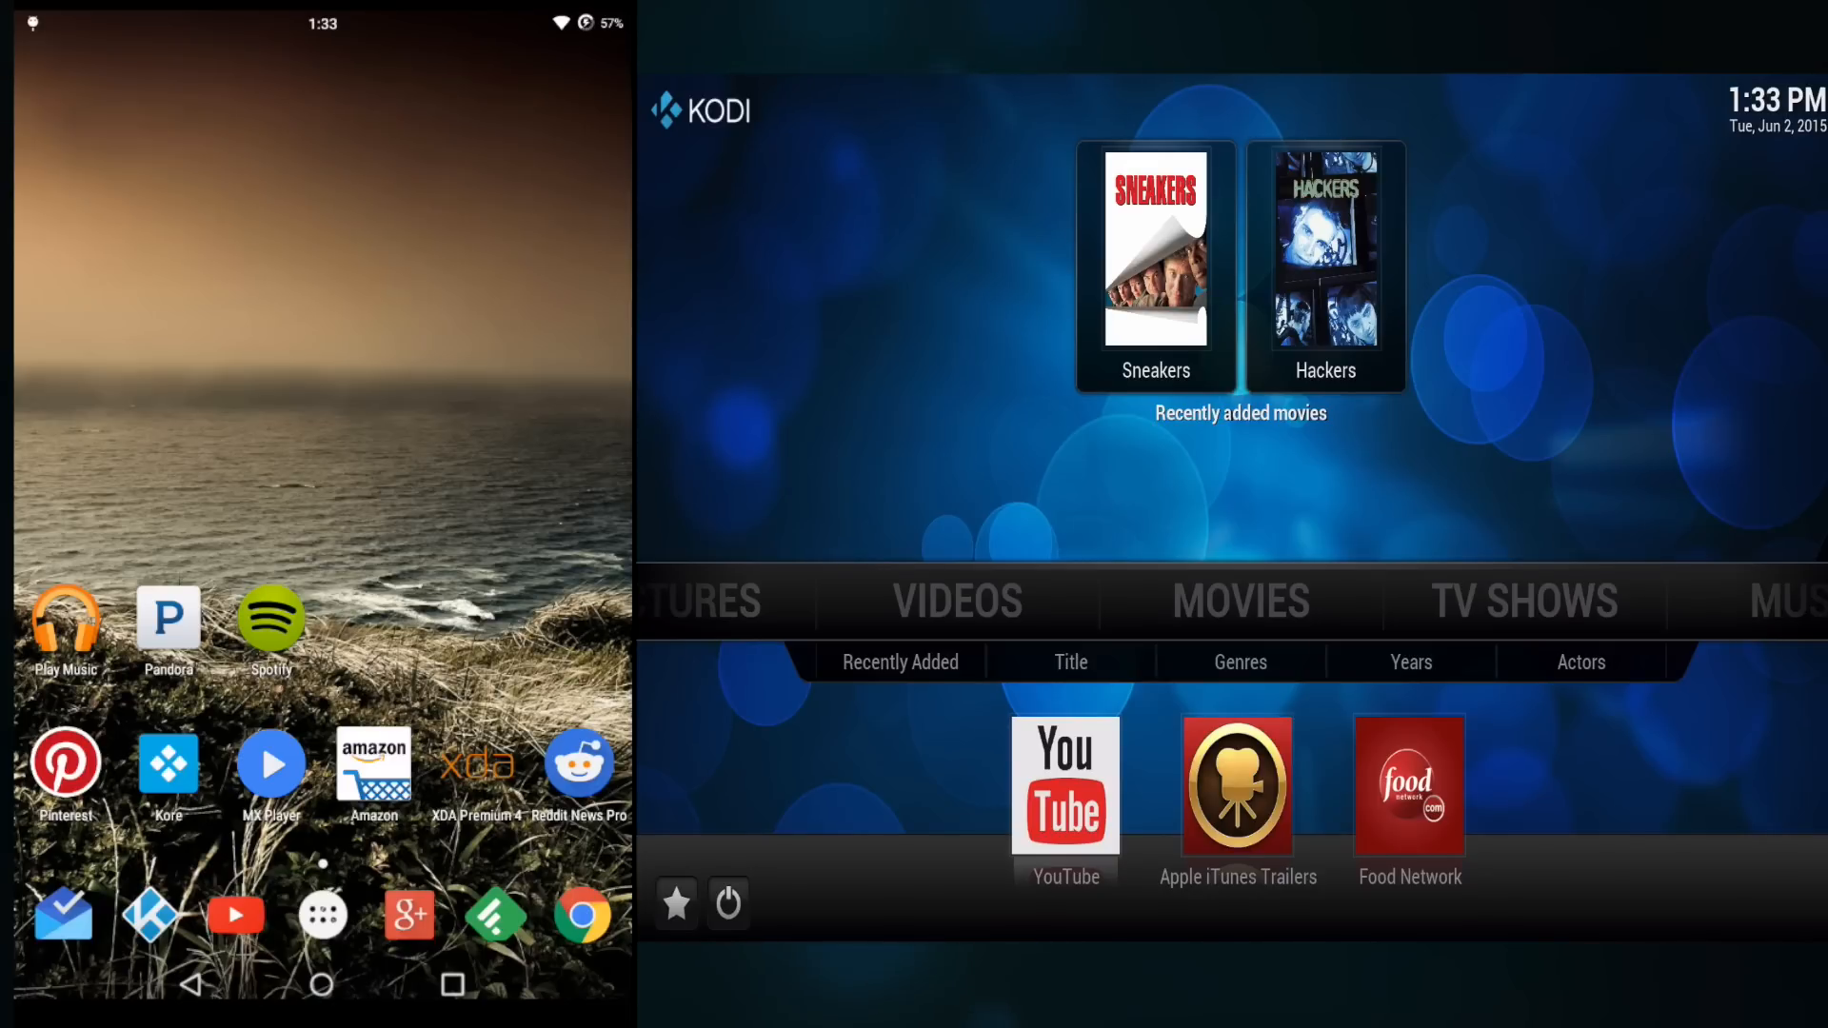
Switch from the Kore remote to the YouTube app and browse the Home feed
{"action": "left_click", "coordinate": [168, 765]}
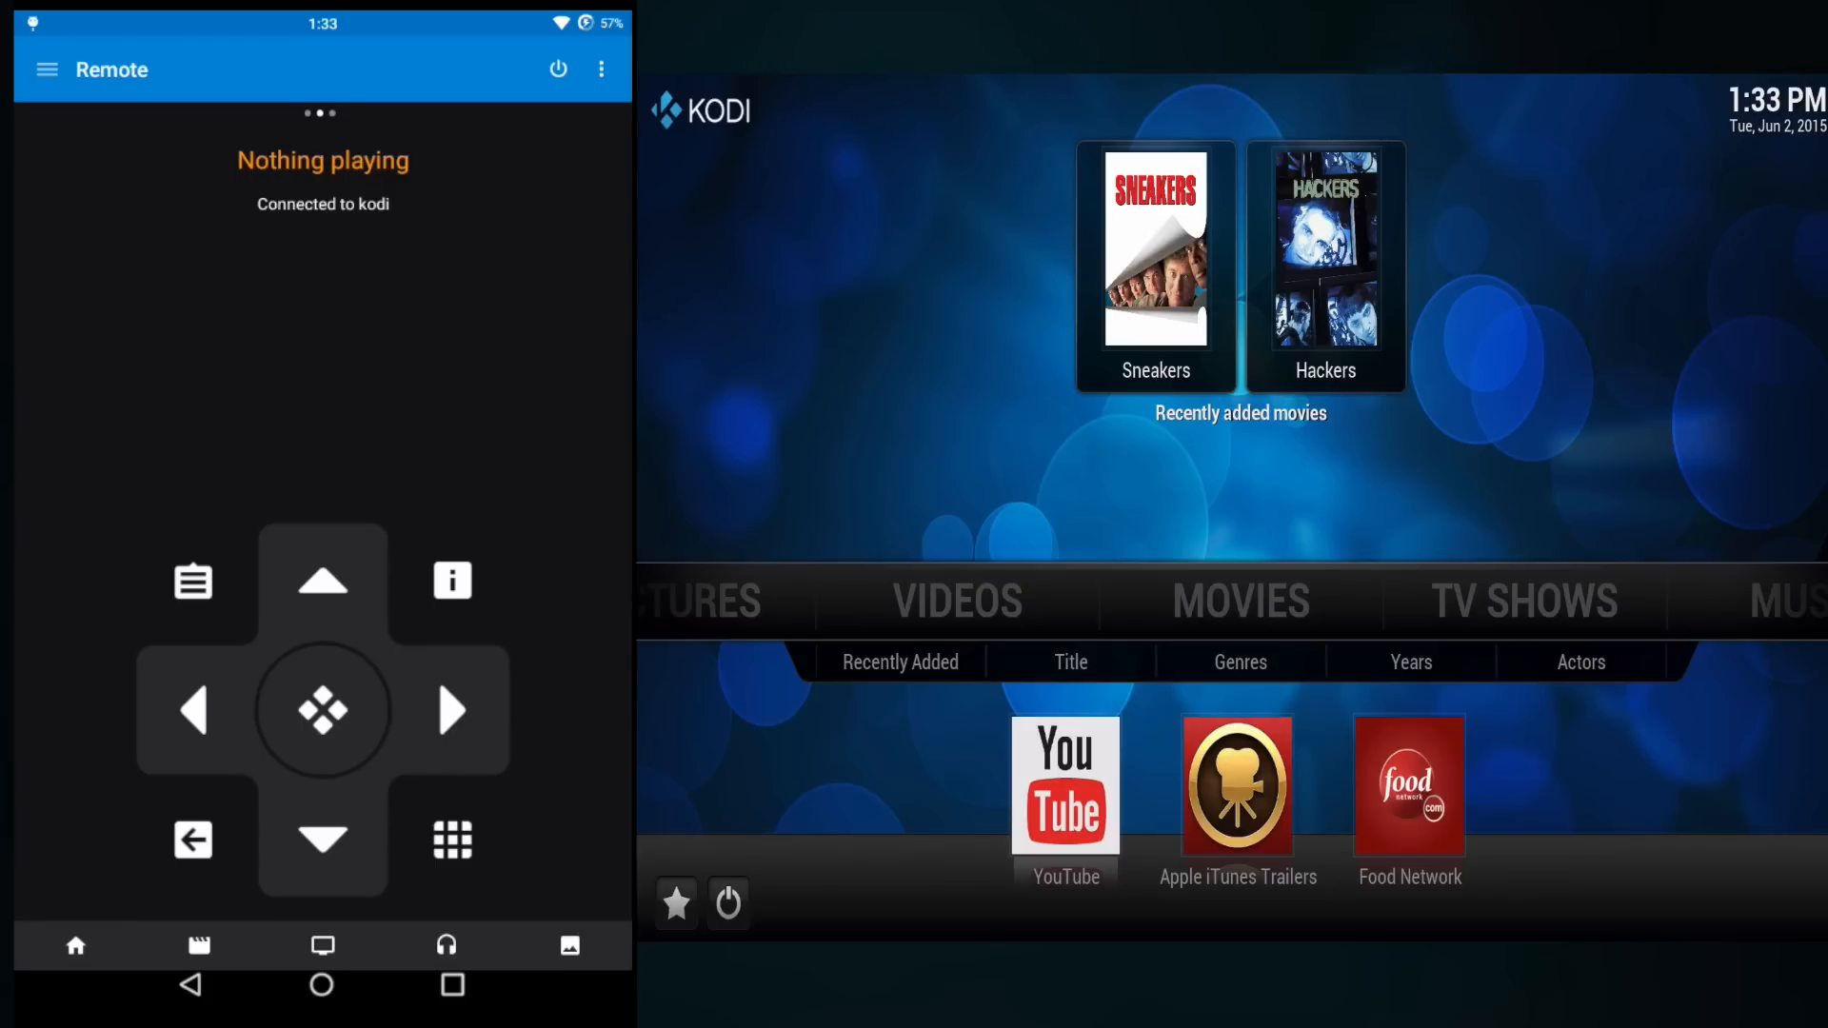
{"action": "left_click", "coordinate": [46, 68]}
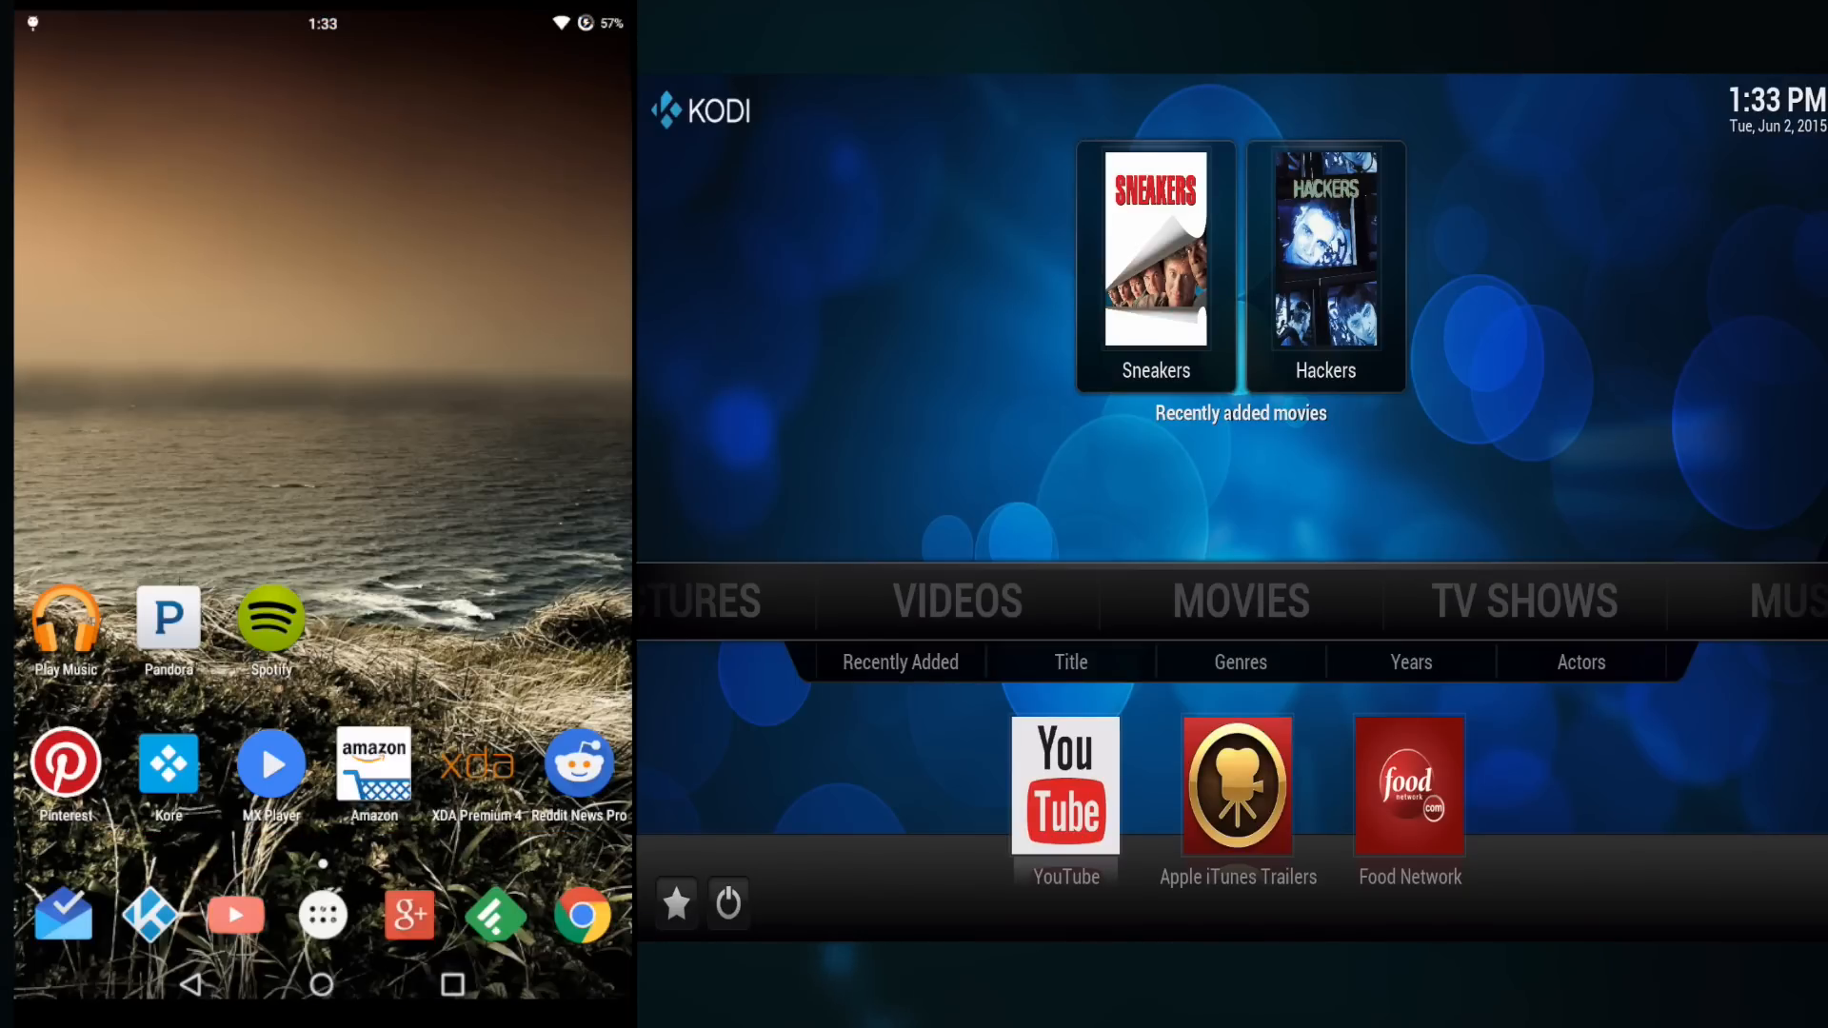
{"action": "left_click", "coordinate": [232, 914]}
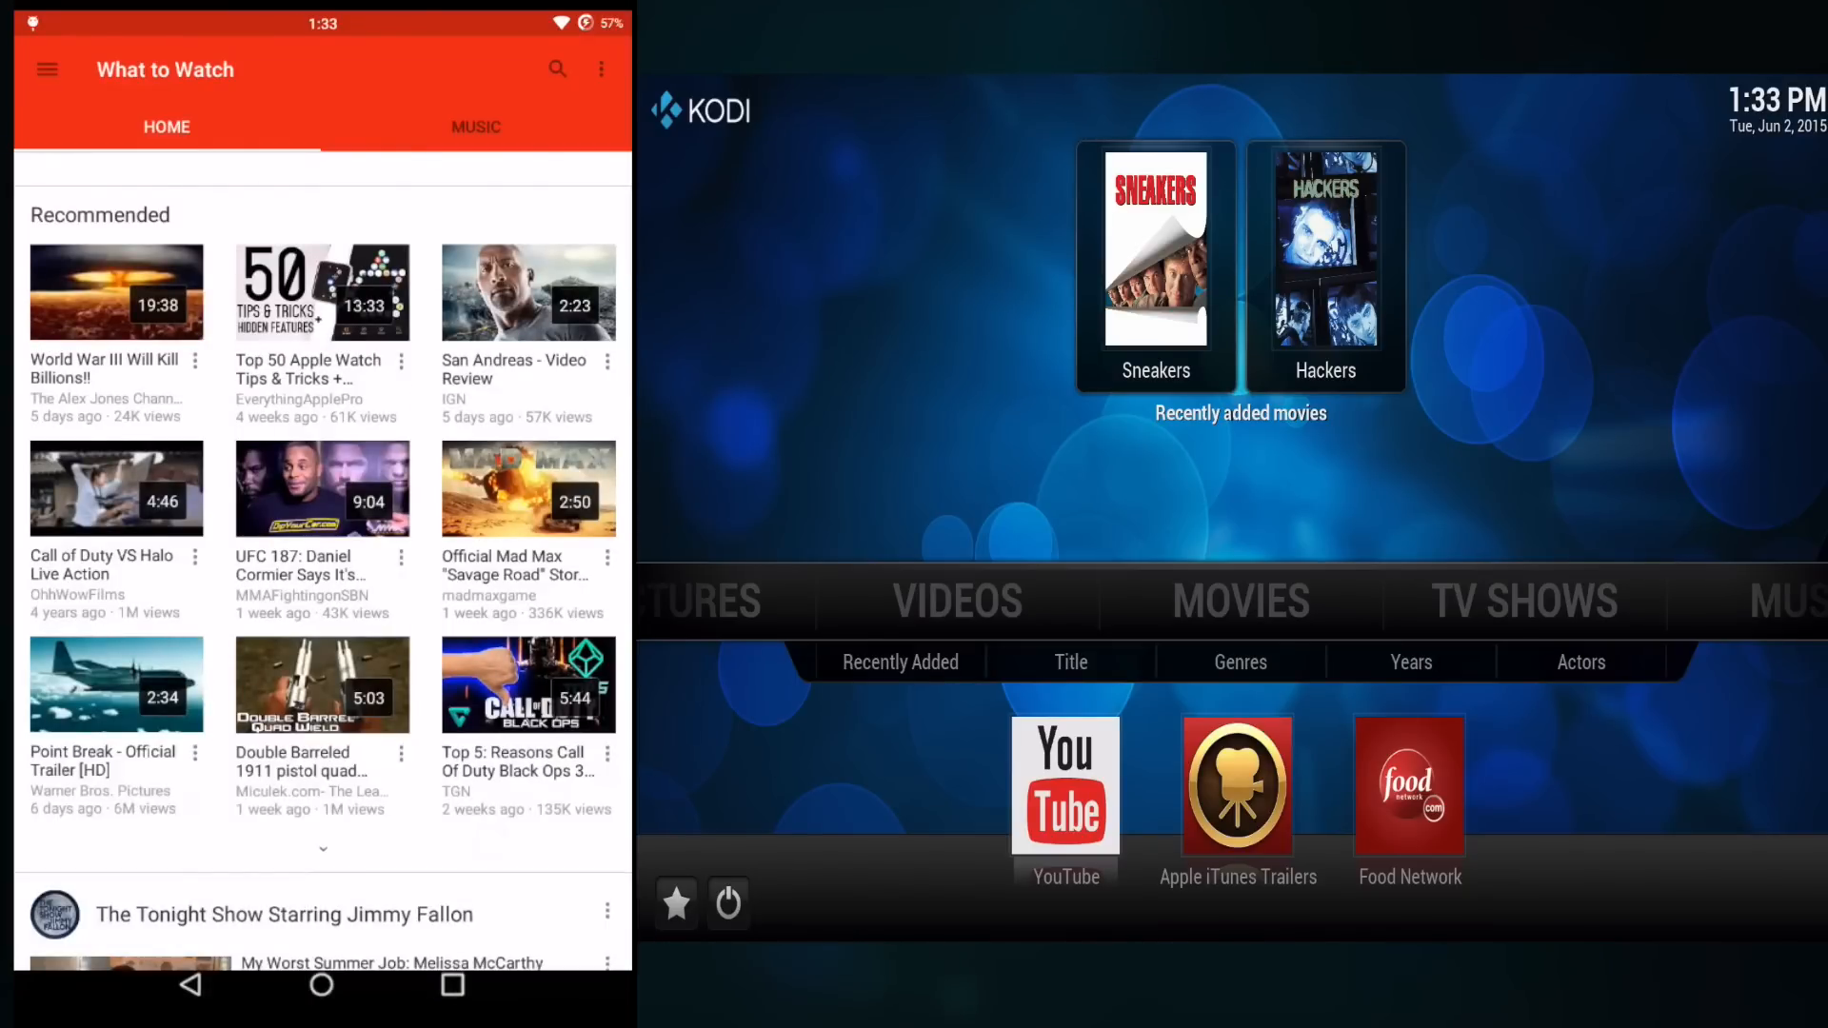
{"action": "scroll", "scroll_direction": "down", "scroll_amount": 3}
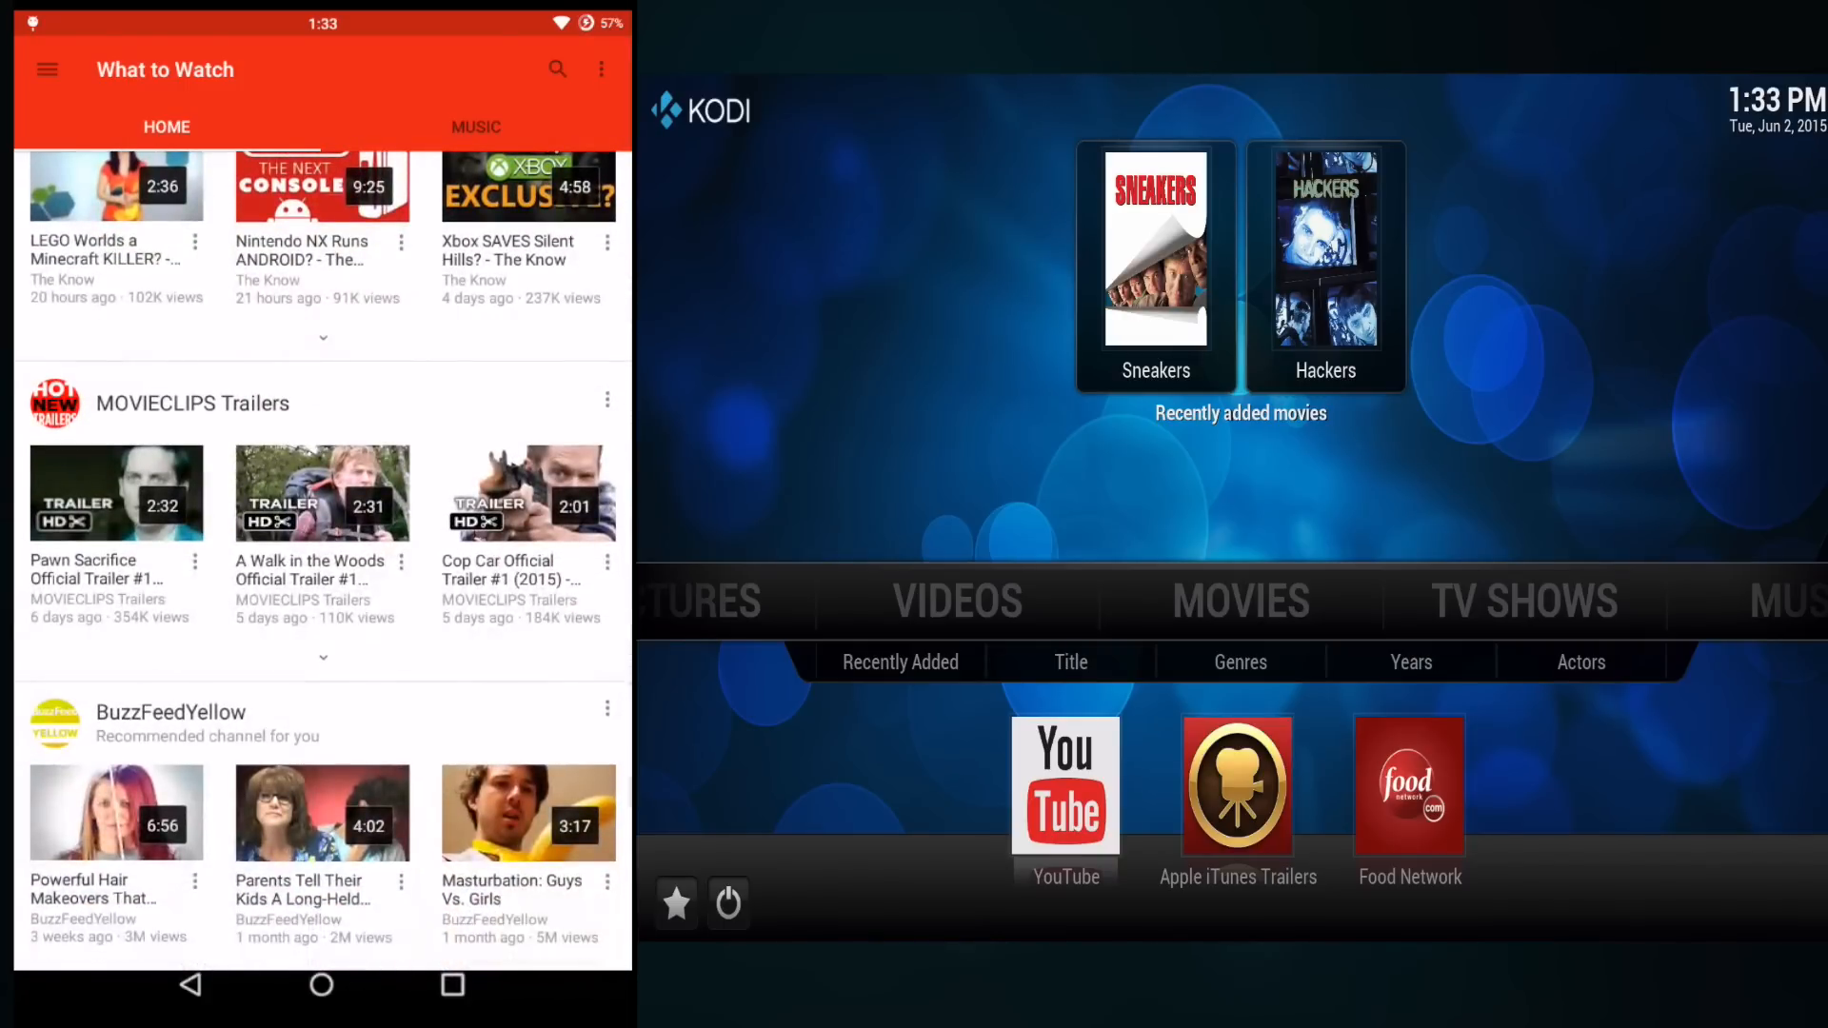
Browse the MOVIECLIPS Trailers channel's full Videos list, scrolling down through the uploads
{"action": "left_click", "coordinate": [193, 403]}
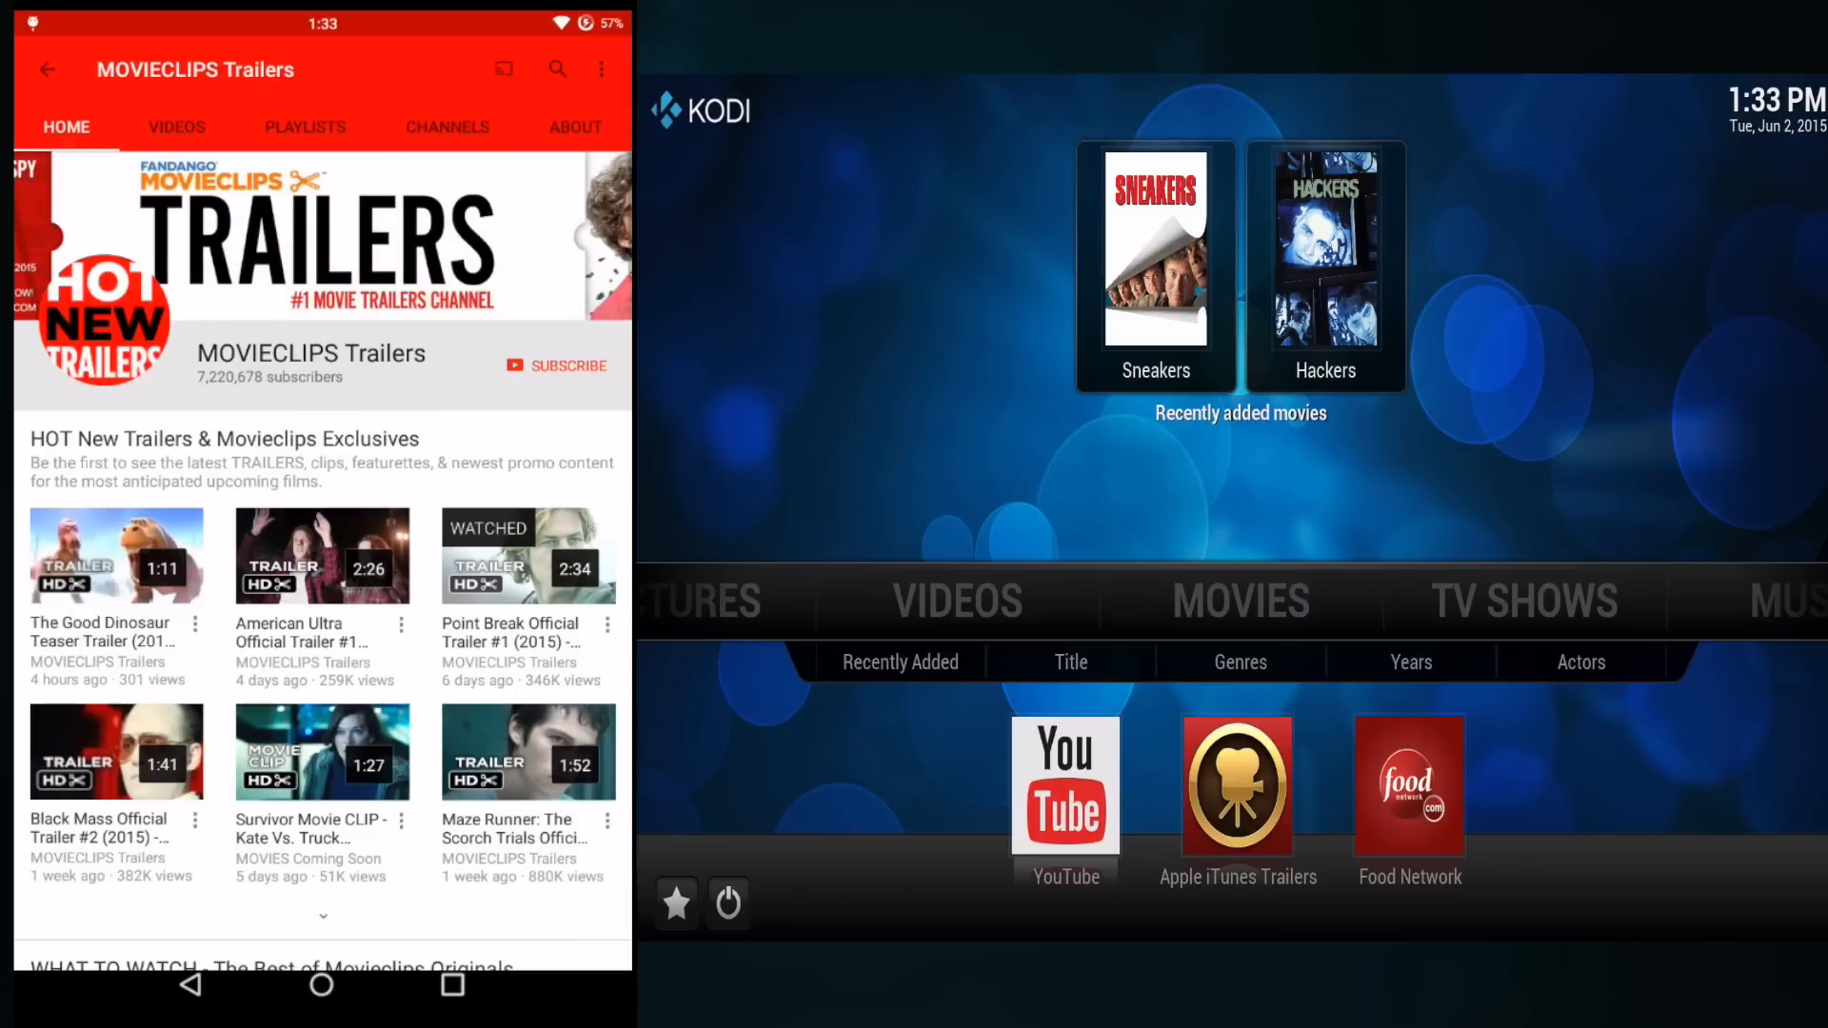
{"action": "left_click", "coordinate": [175, 128]}
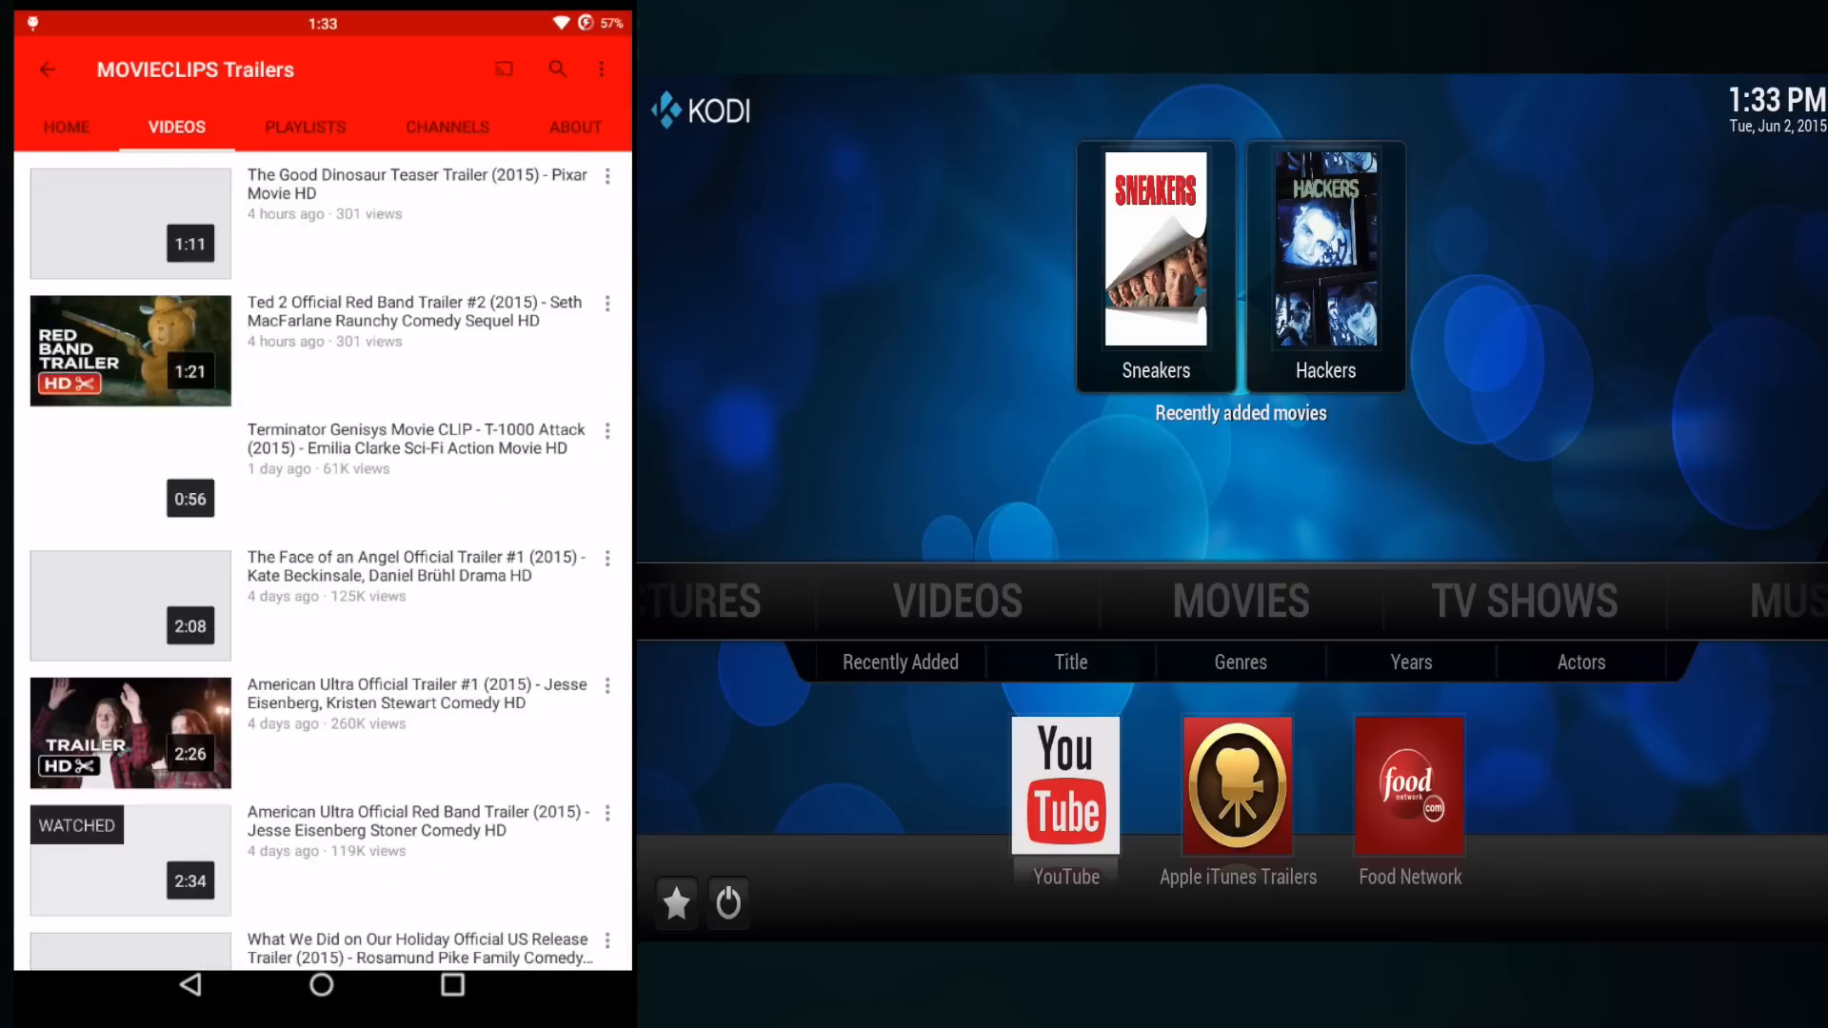
{"action": "scroll", "scroll_direction": "down", "scroll_amount": 3}
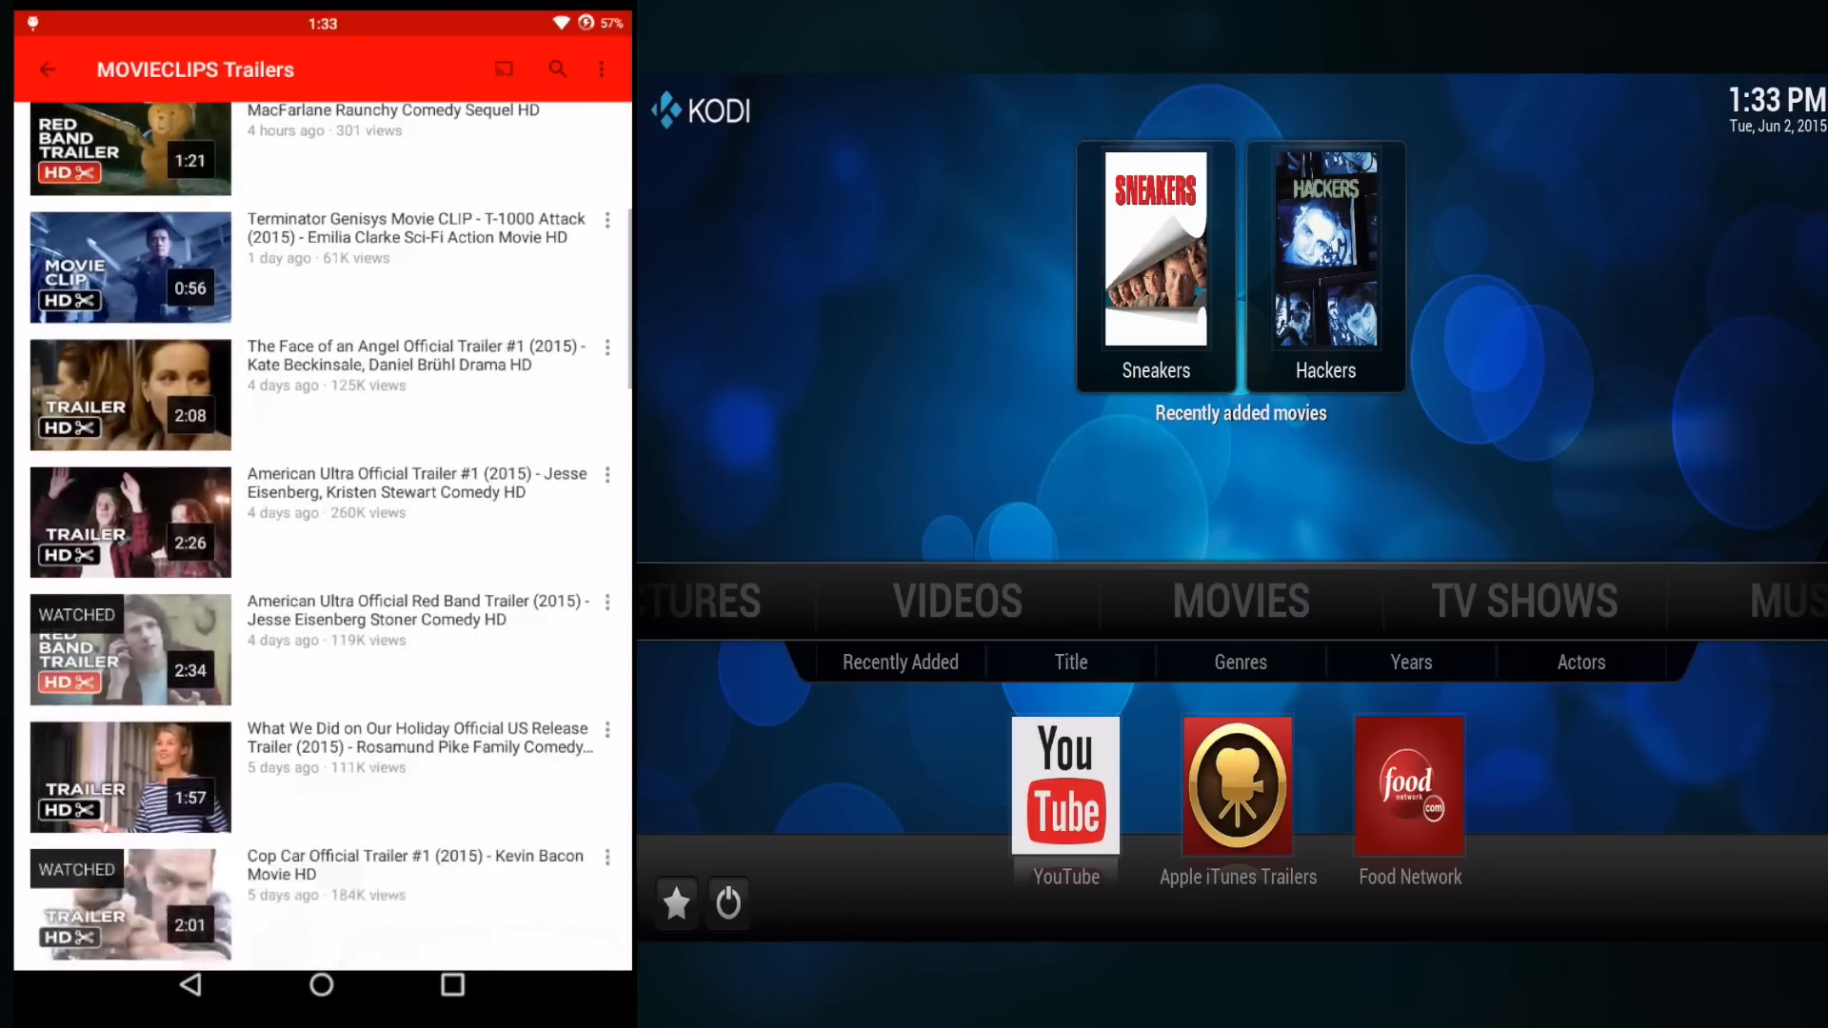
{"action": "scroll", "scroll_direction": "down", "scroll_amount": 3}
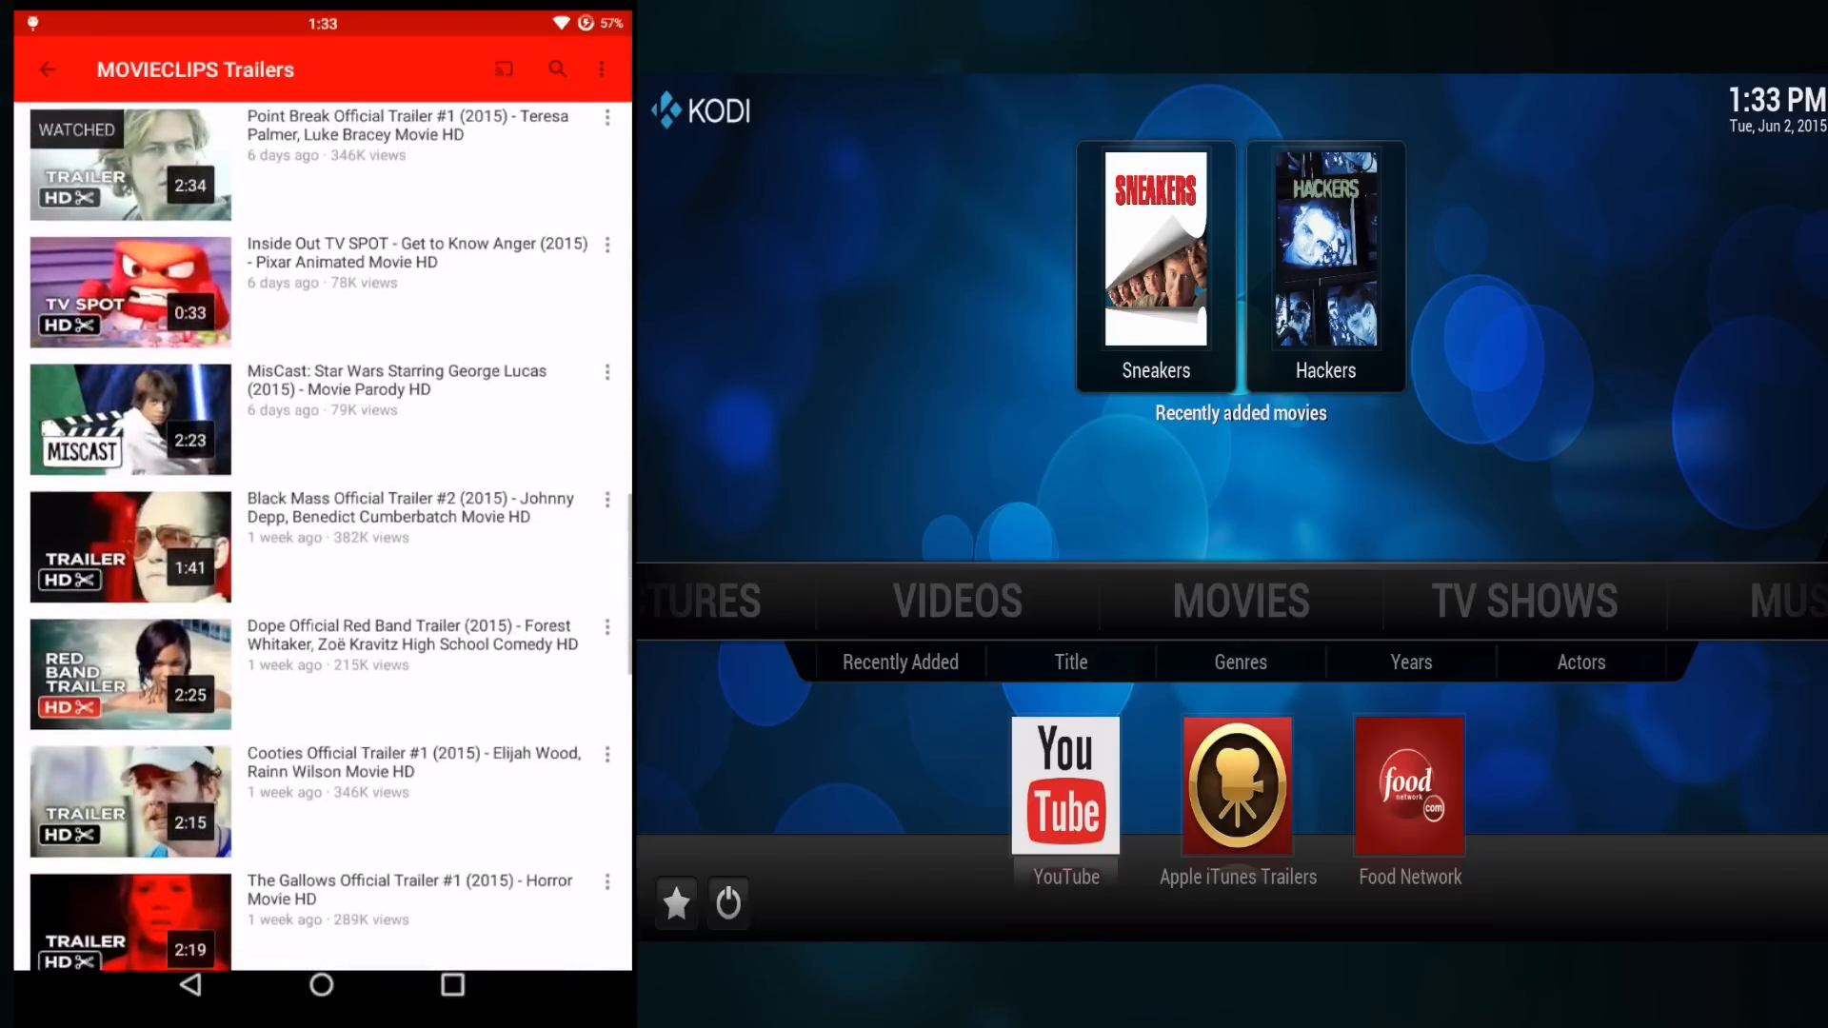
{"action": "scroll", "scroll_direction": "down", "scroll_amount": 3}
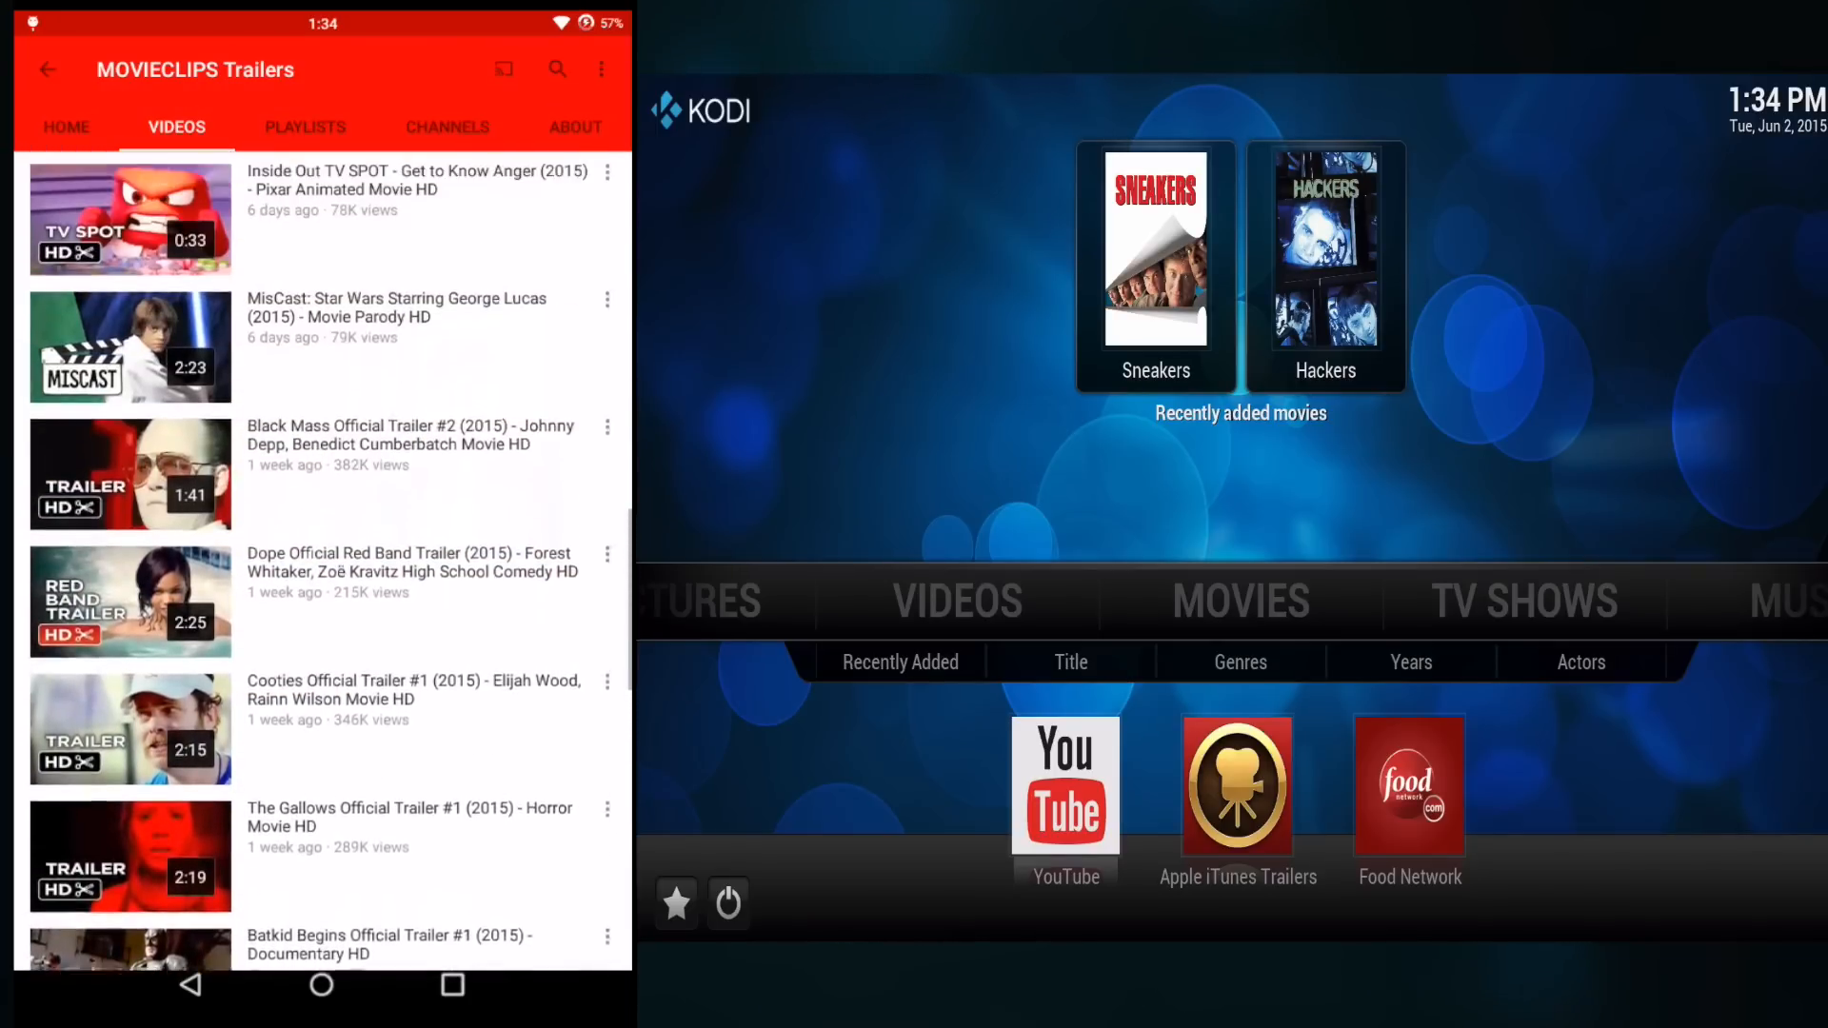
{"action": "scroll", "scroll_direction": "down", "scroll_amount": 3}
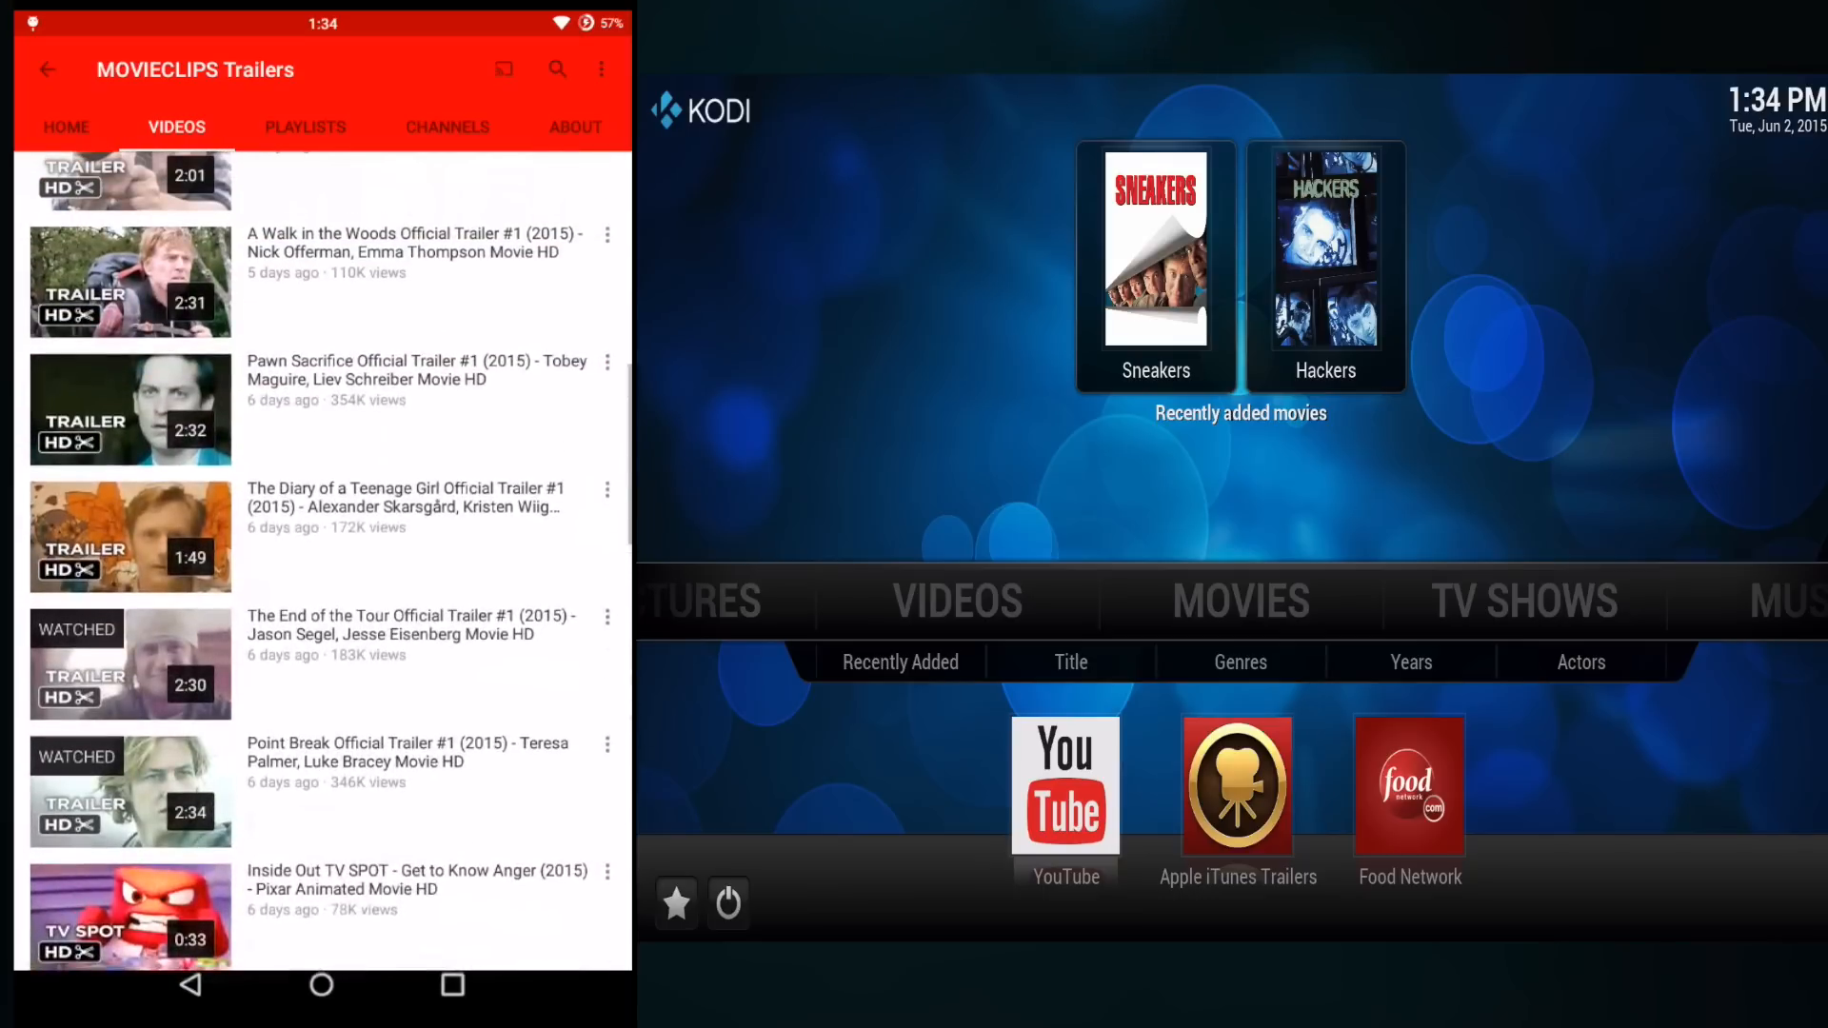
{"action": "scroll", "scroll_direction": "down", "scroll_amount": 3}
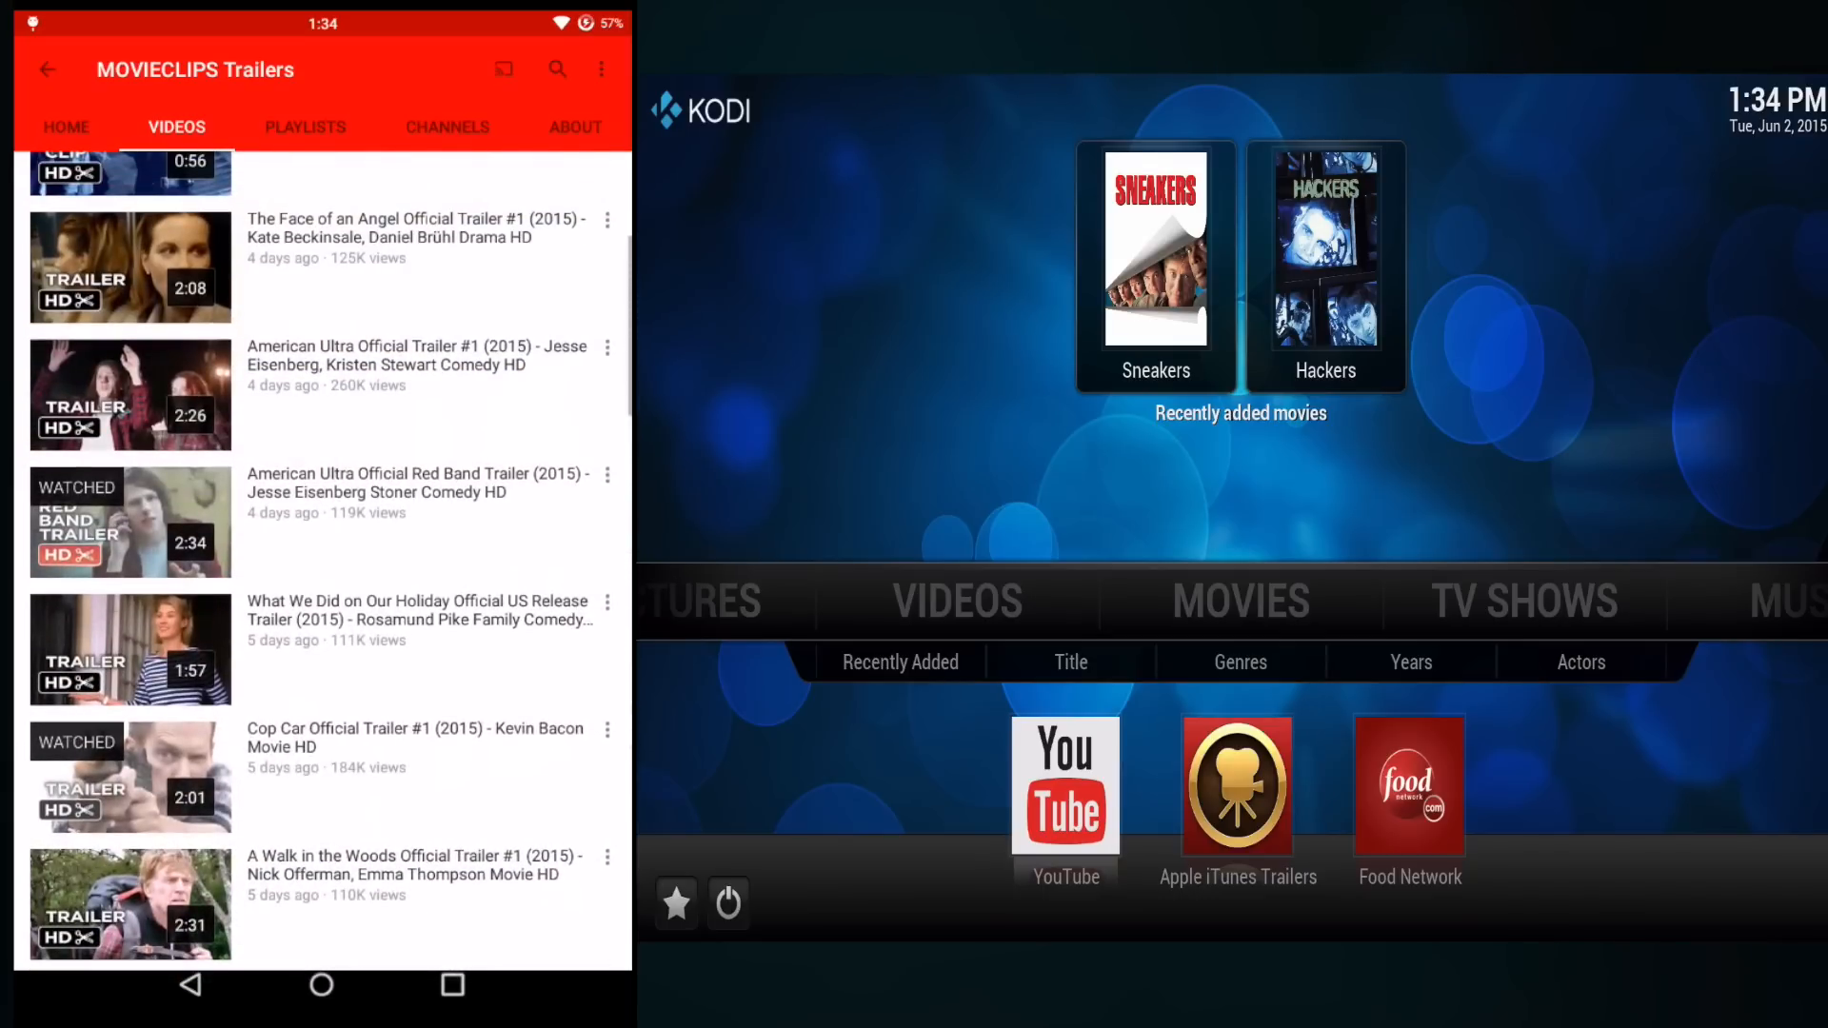
{"action": "scroll", "scroll_direction": "down", "scroll_amount": 3}
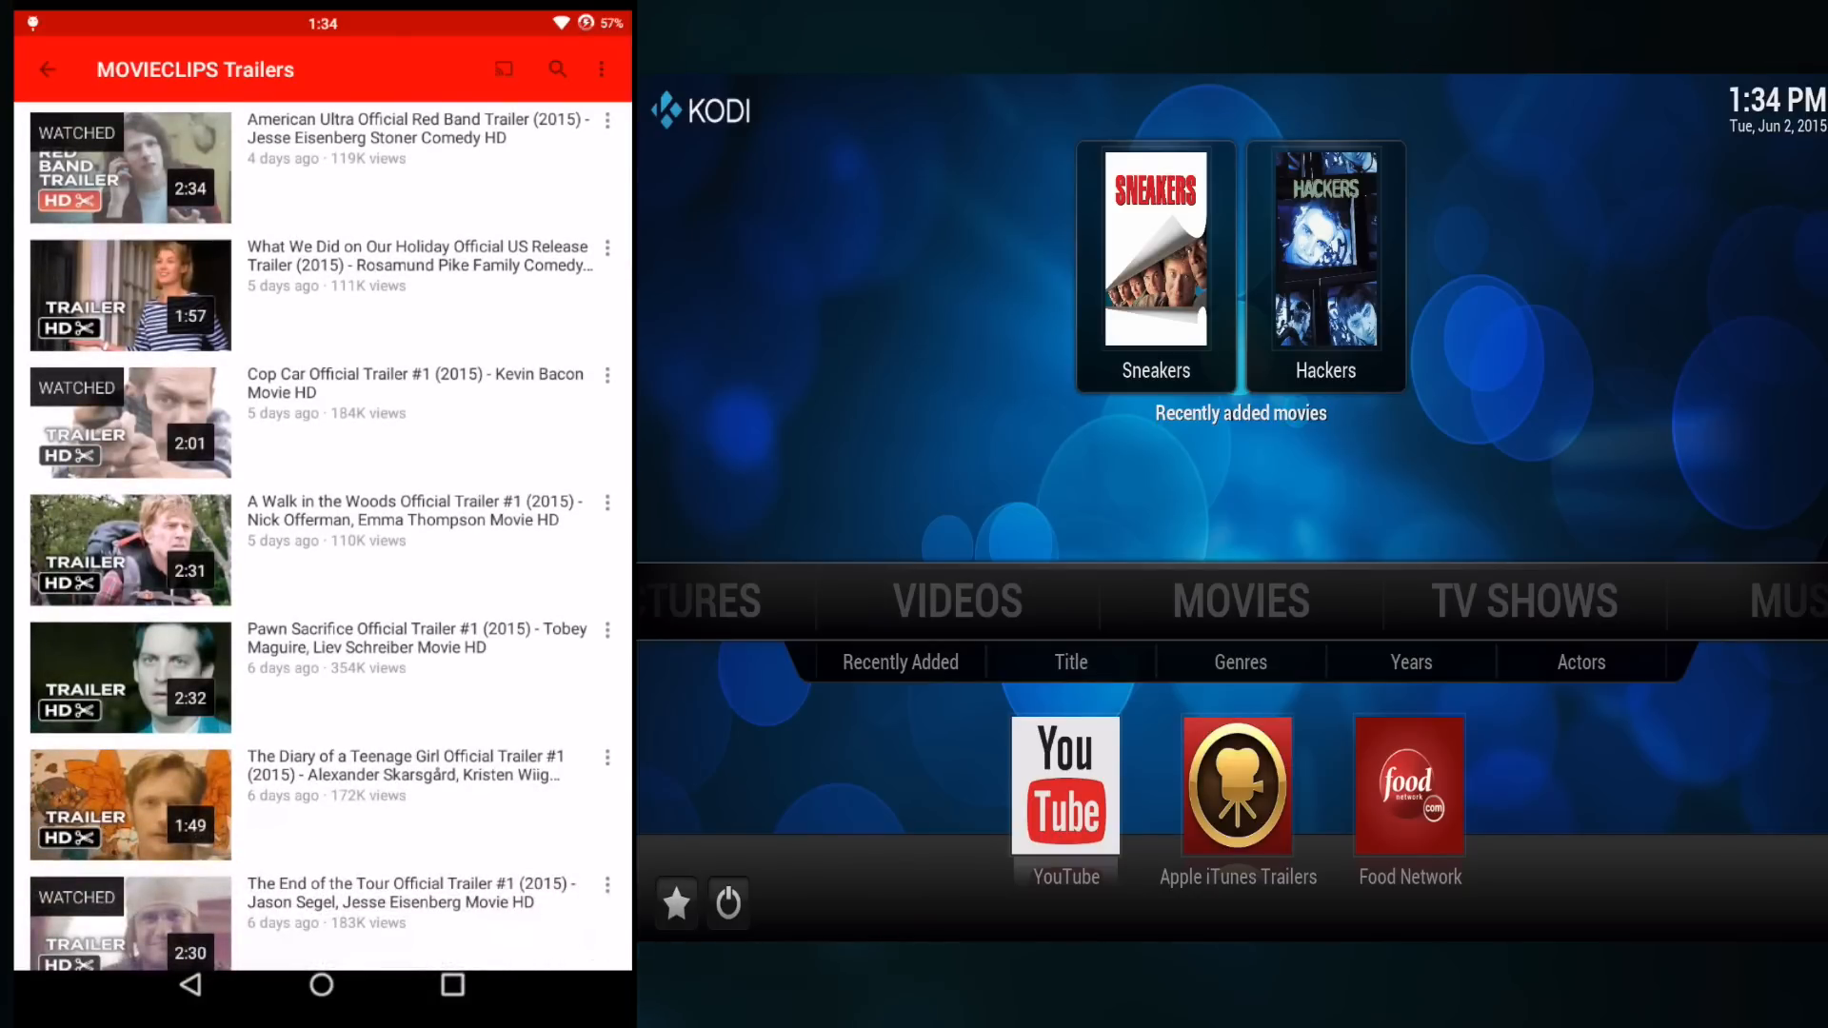
Share the Cop Car Official Trailer #1 to Play on Kodi so it starts on the TV
{"action": "left_click", "coordinate": [607, 375]}
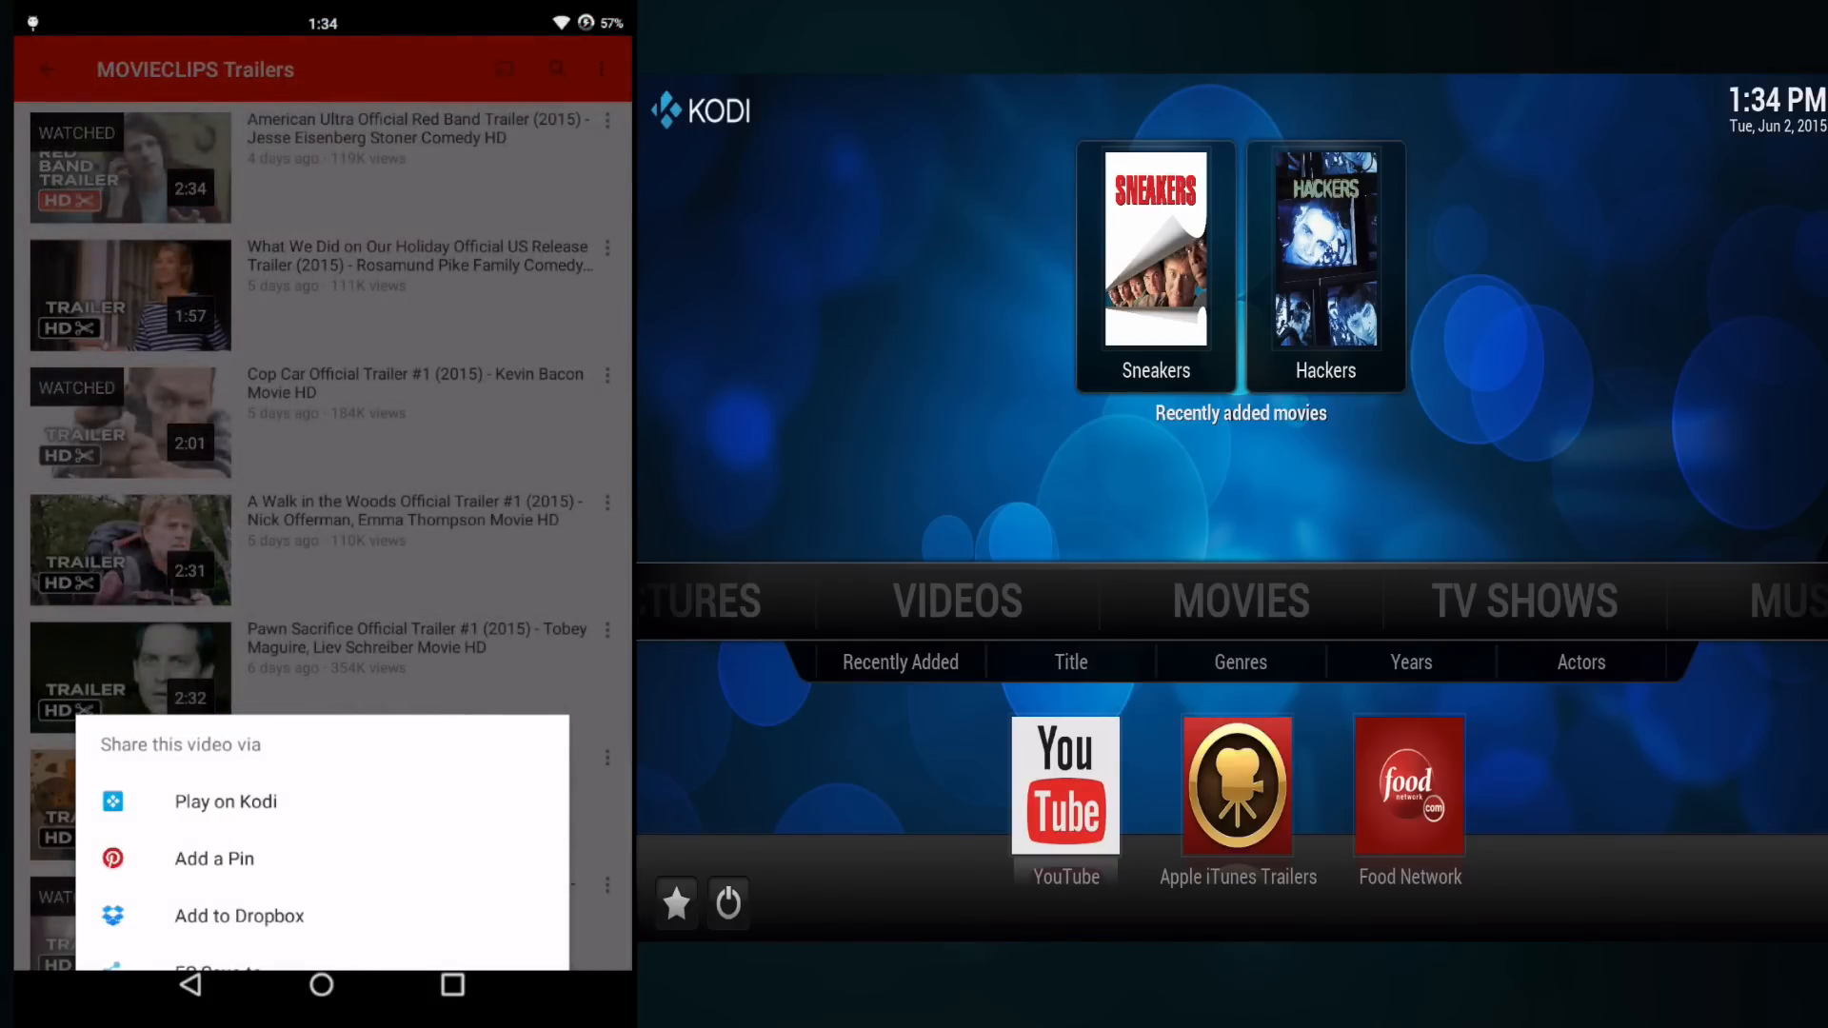
{"action": "left_click", "coordinate": [227, 802]}
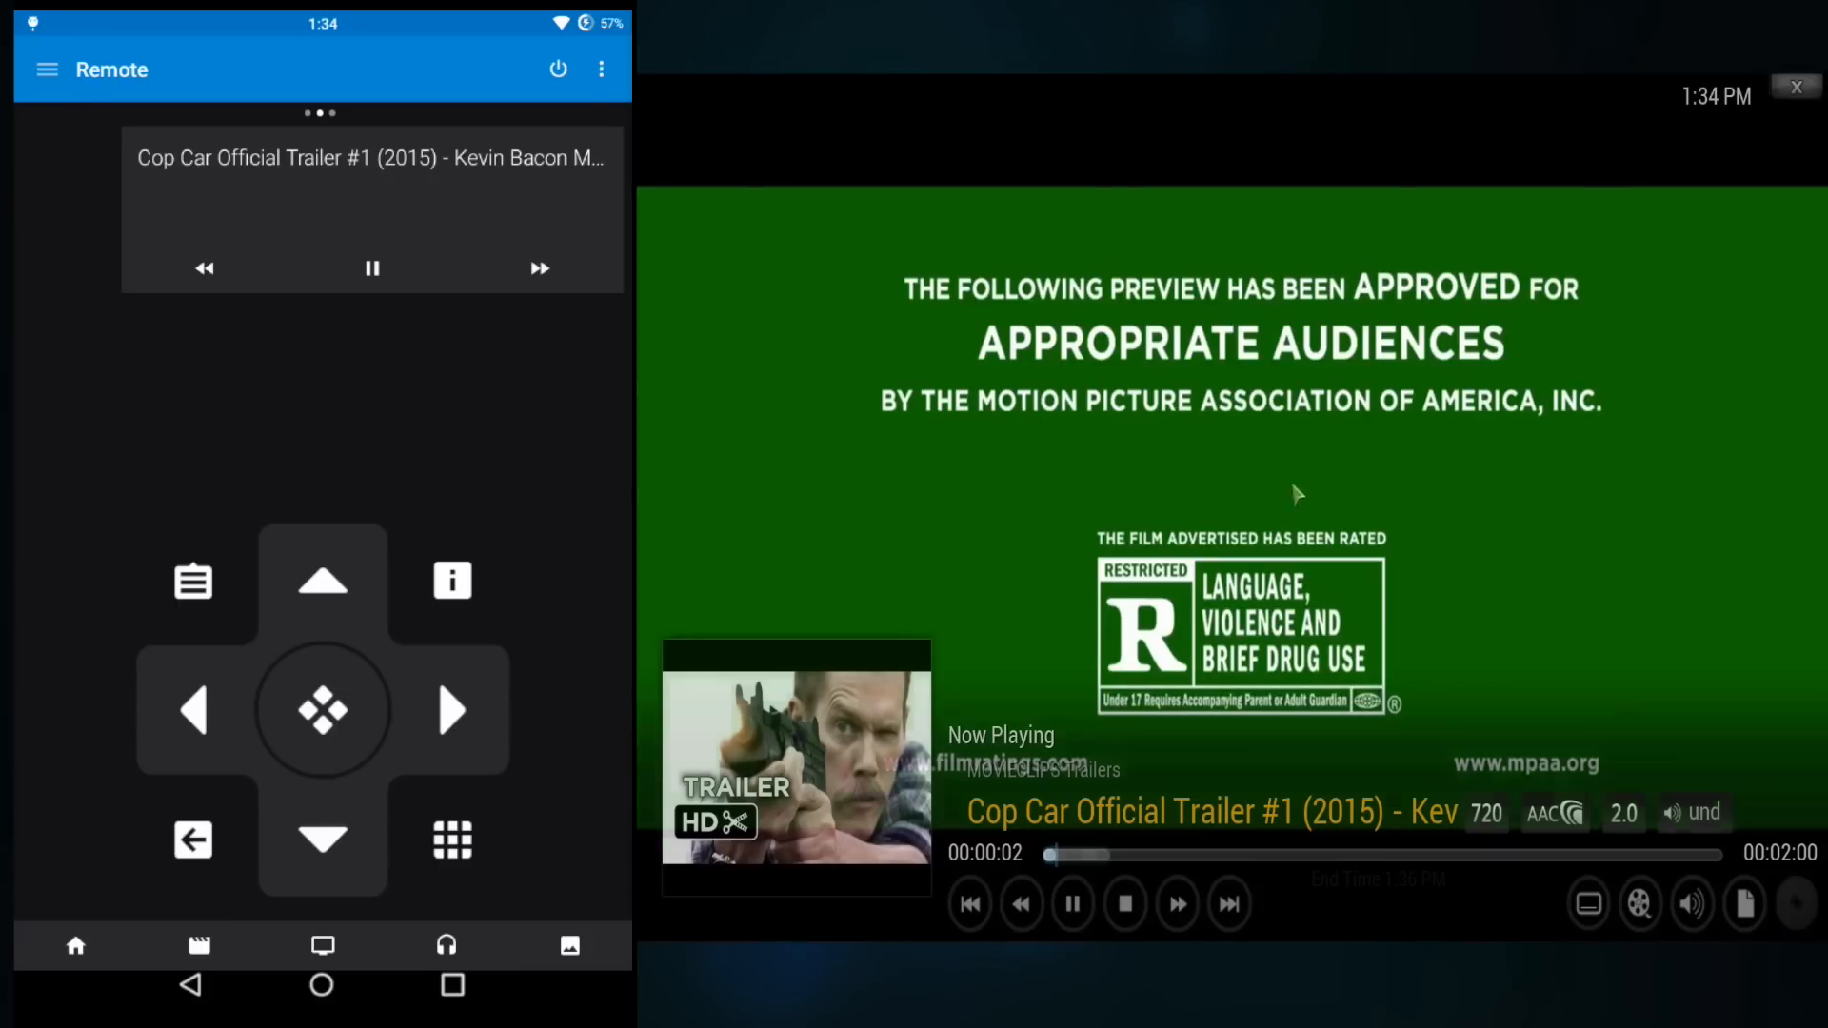
From Kore's Now Playing, seek the trailer to about 40 seconds, then stop playback to Kodi's home menu
{"action": "left_click", "coordinate": [1071, 902]}
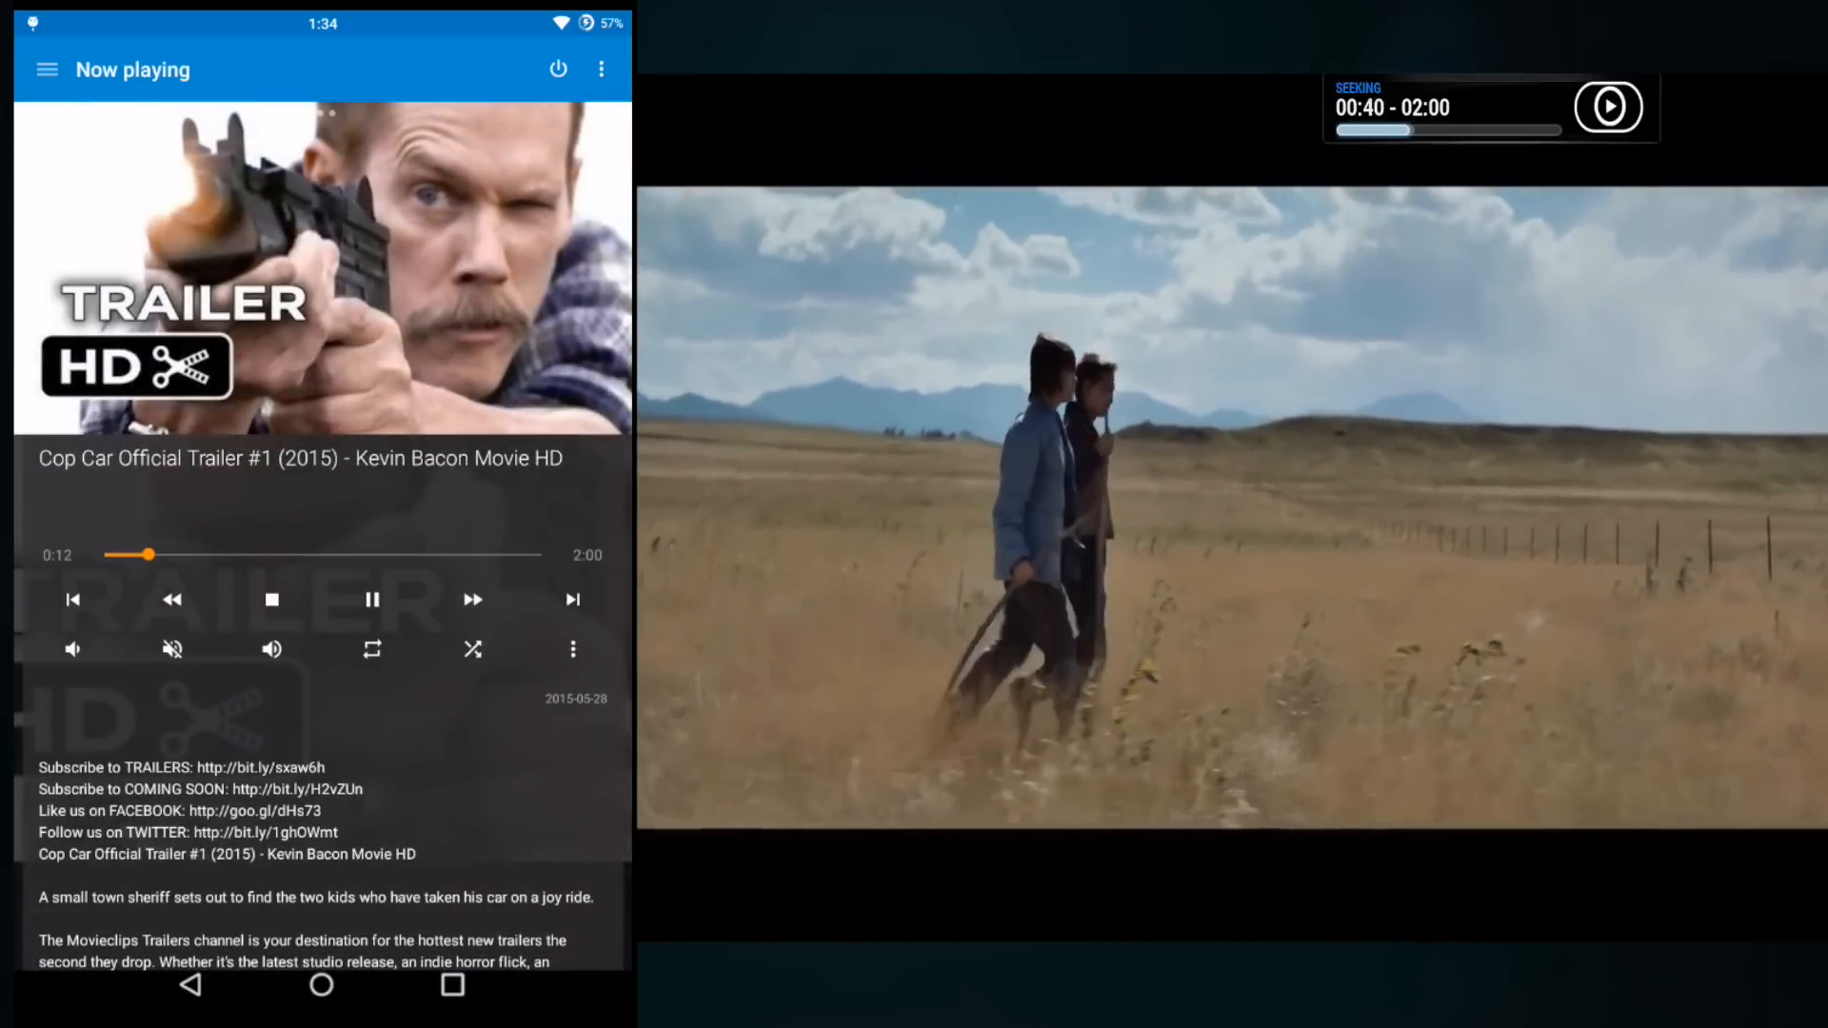
{"action": "left_click_drag", "start_coordinate": [146, 554], "coordinate": [248, 555]}
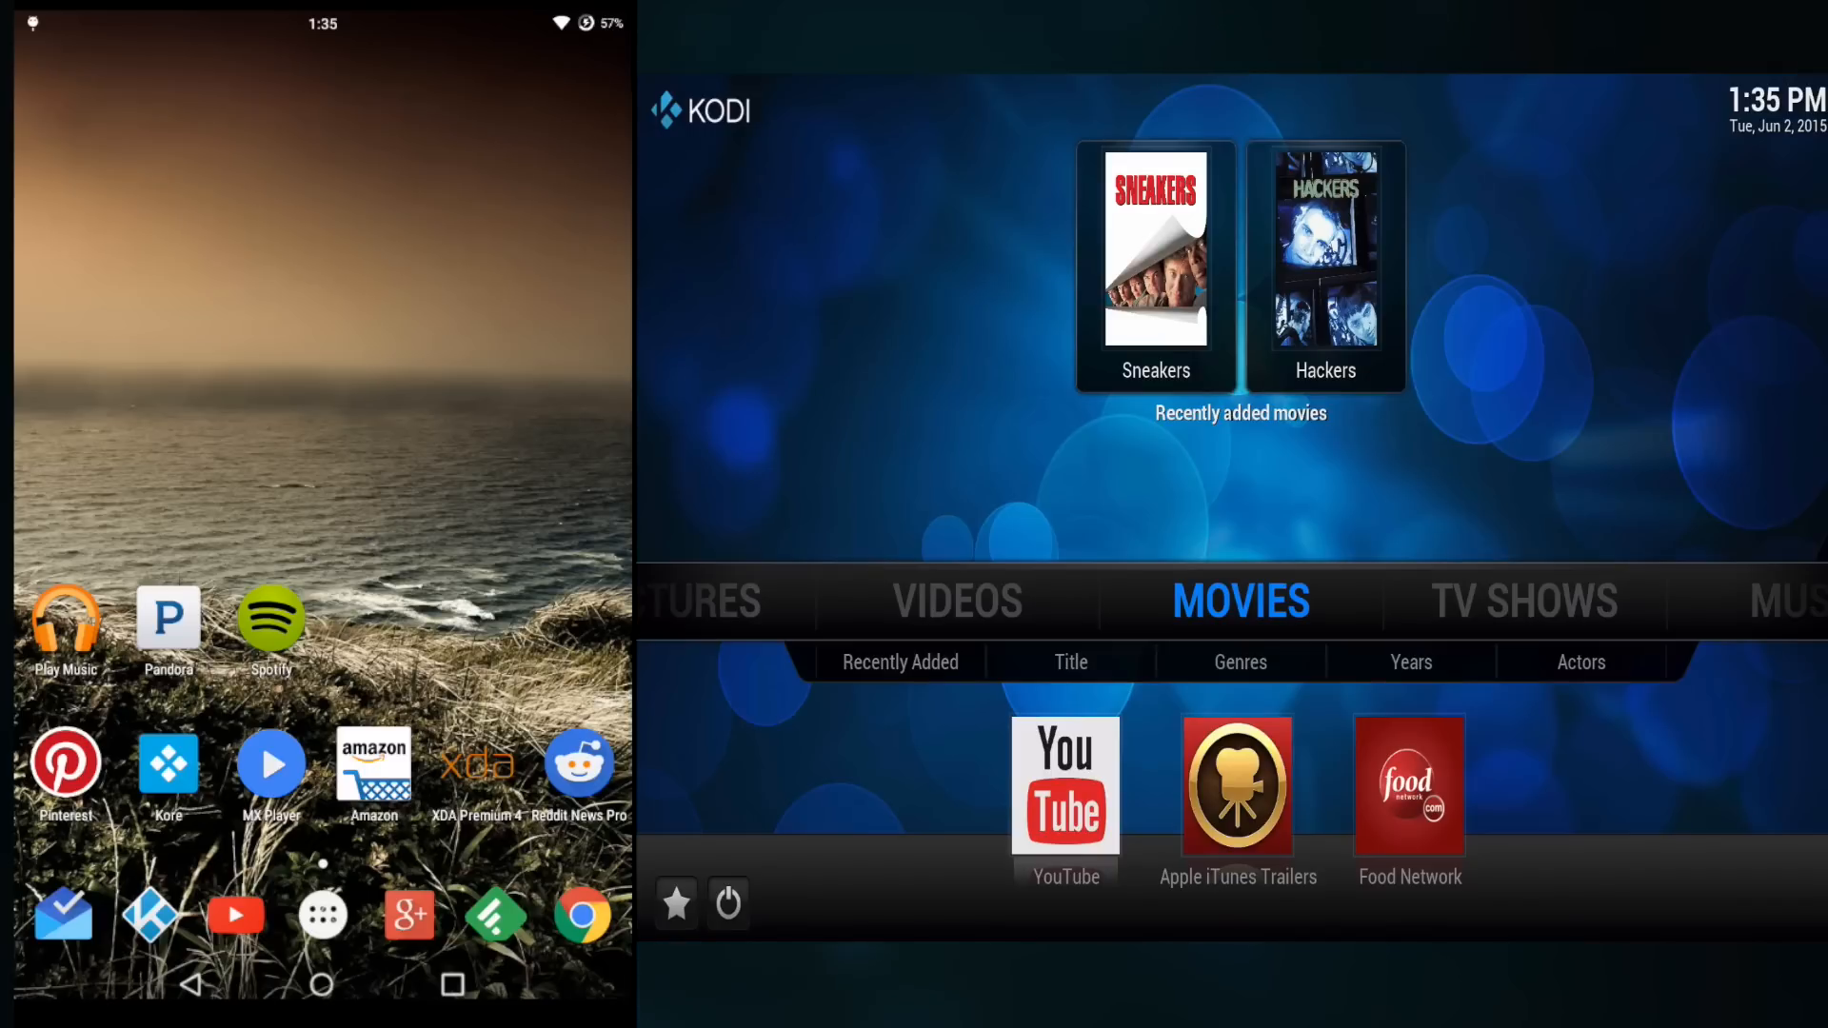
{"action": "left_click", "coordinate": [1523, 602]}
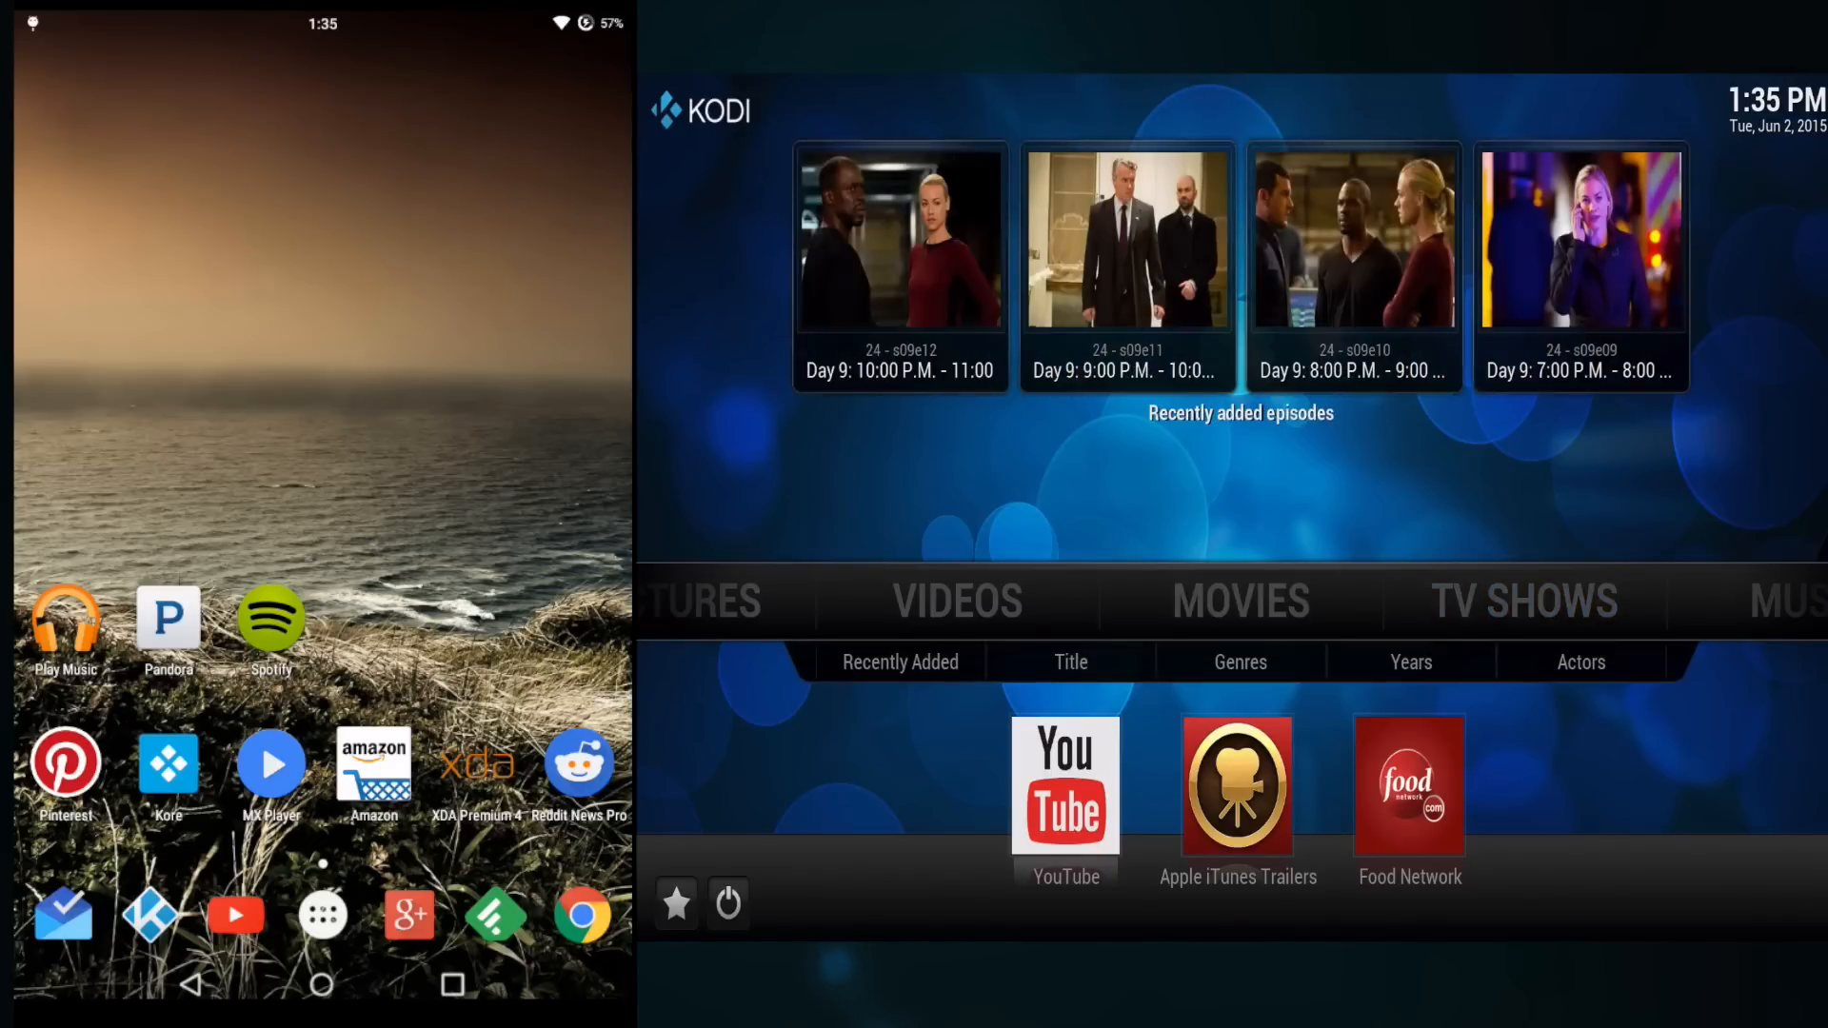